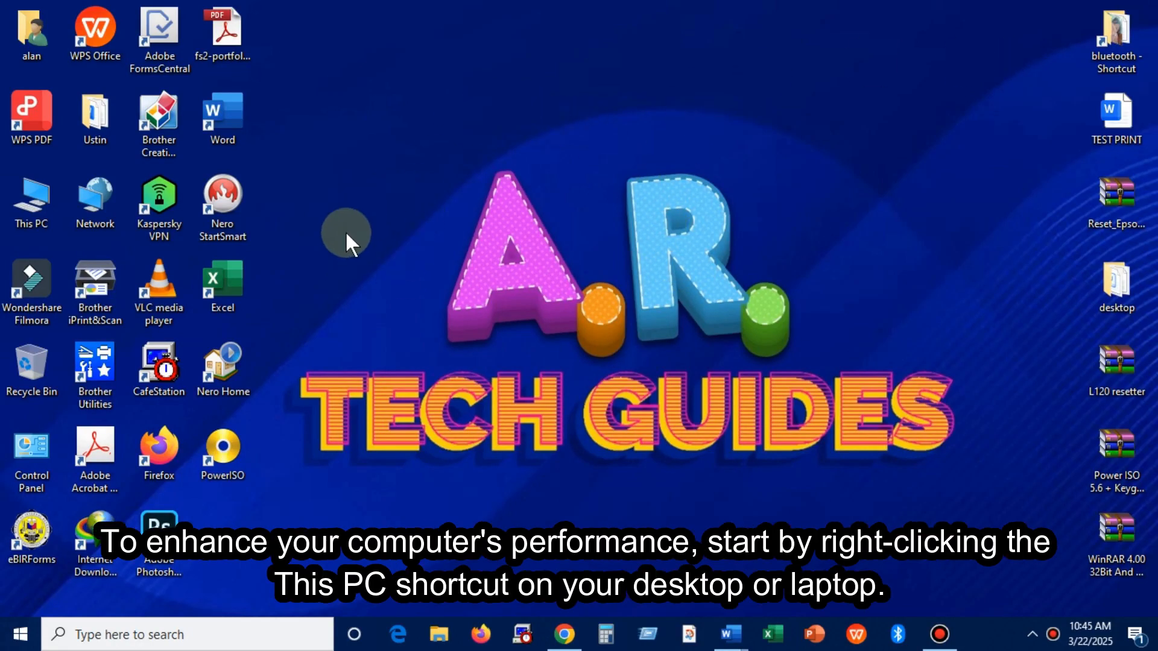
mouse_move(354, 265)
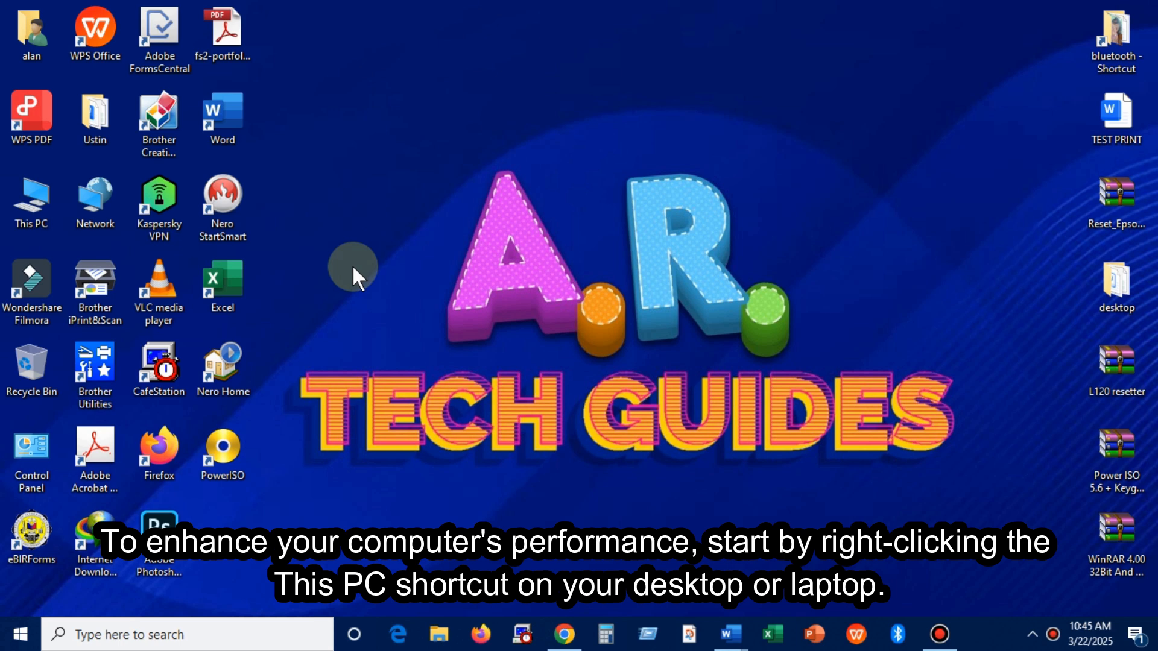
mouse_move(31, 199)
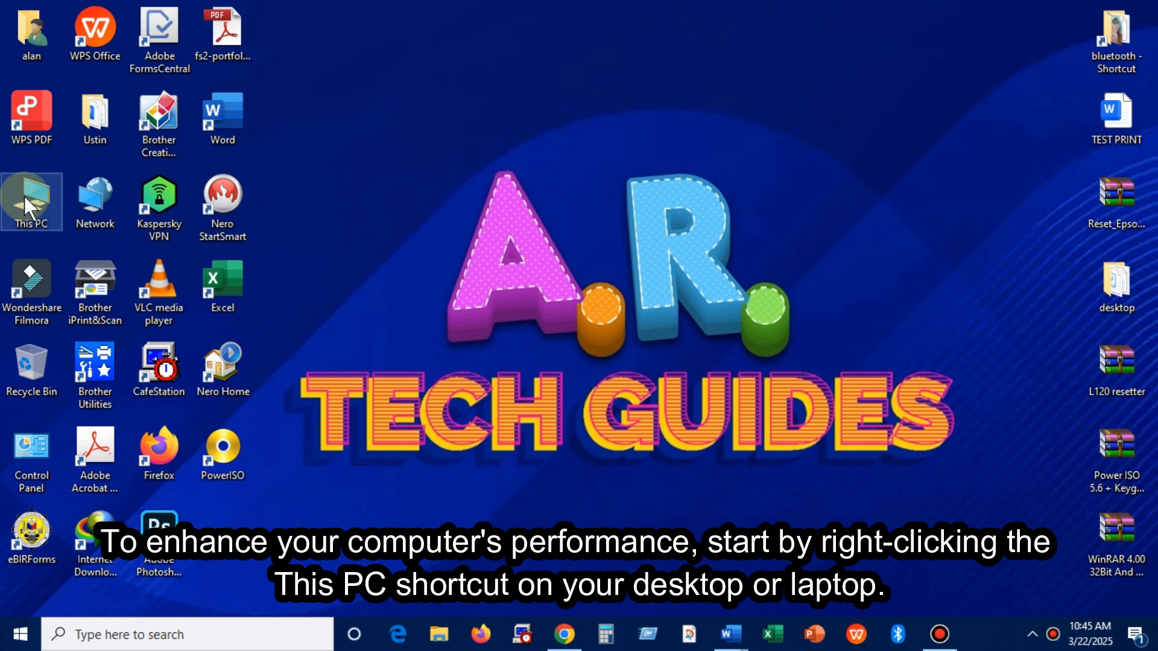
- Bring up the context menu for This PC to reach its Properties
right_click(31, 199)
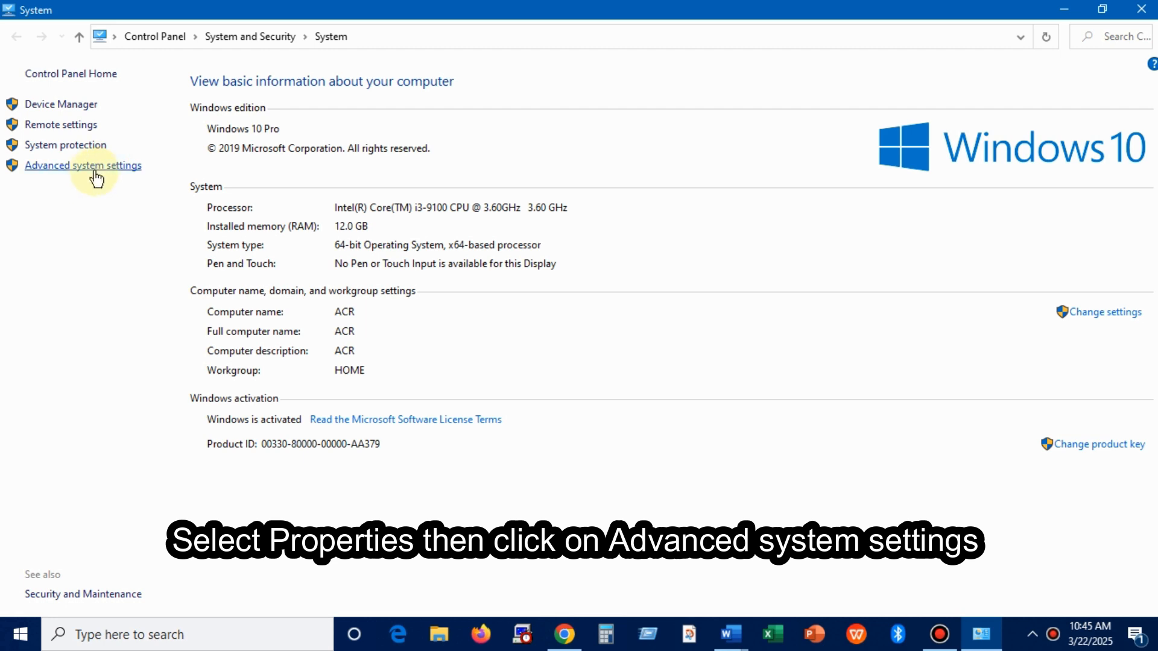
- Go from the System page to Advanced system settings, landing on the Advanced tab
left_click(83, 165)
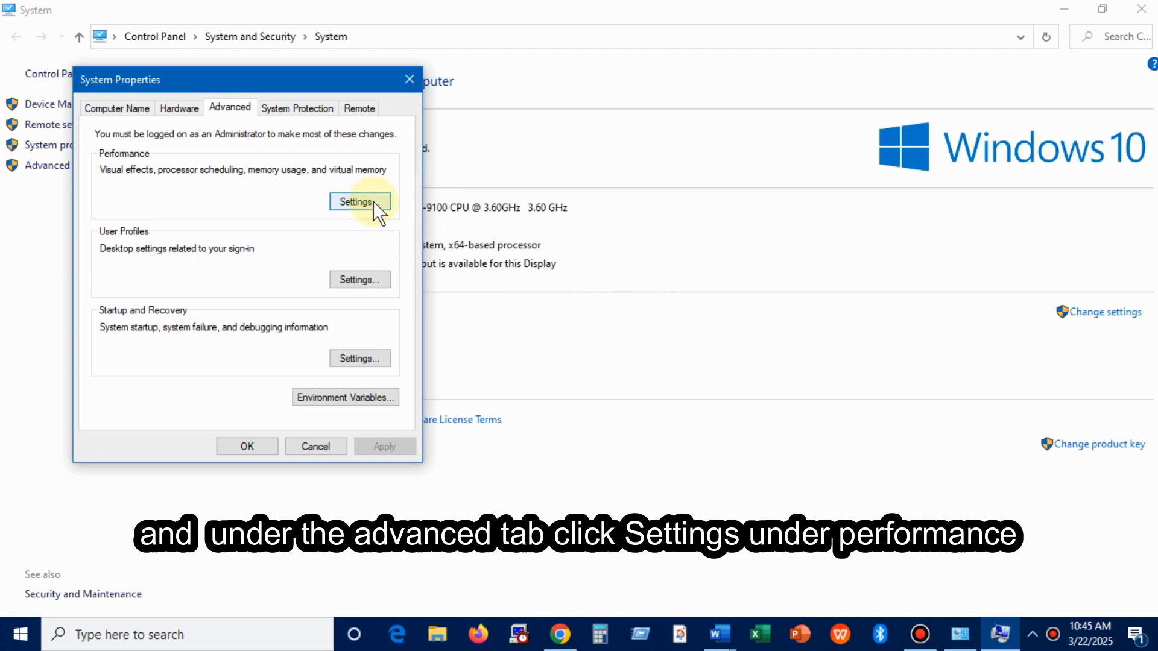
- Set visual effects to Adjust for best performance, apply it, and confirm Performance Options and System Properties
left_click(360, 202)
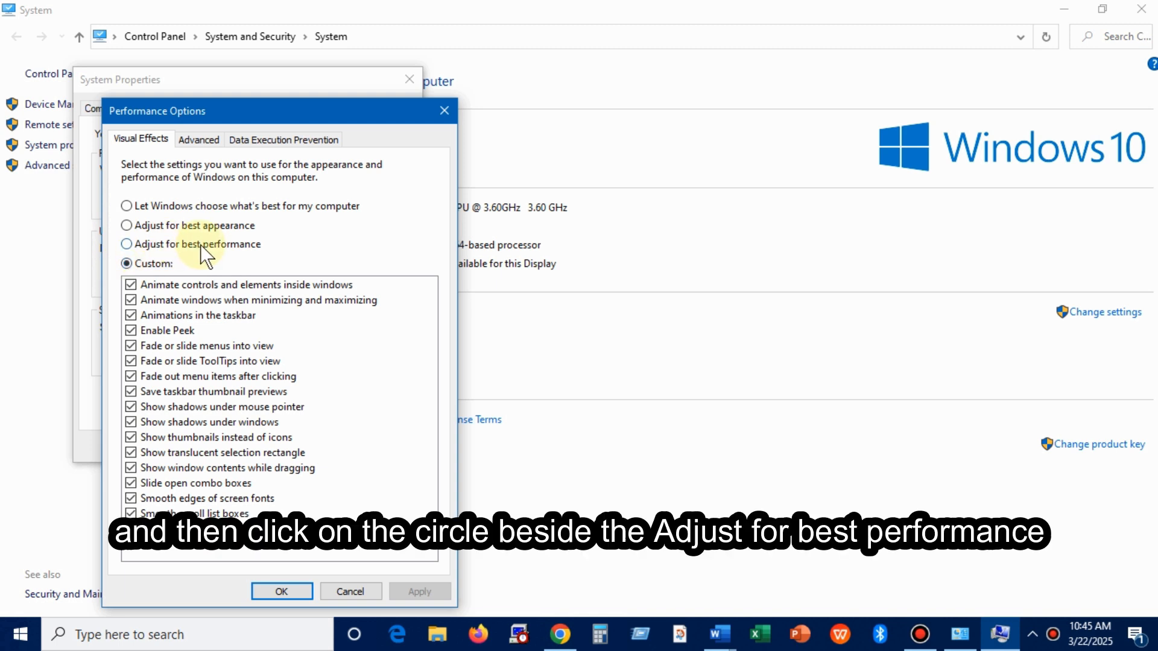
mouse_move(126, 254)
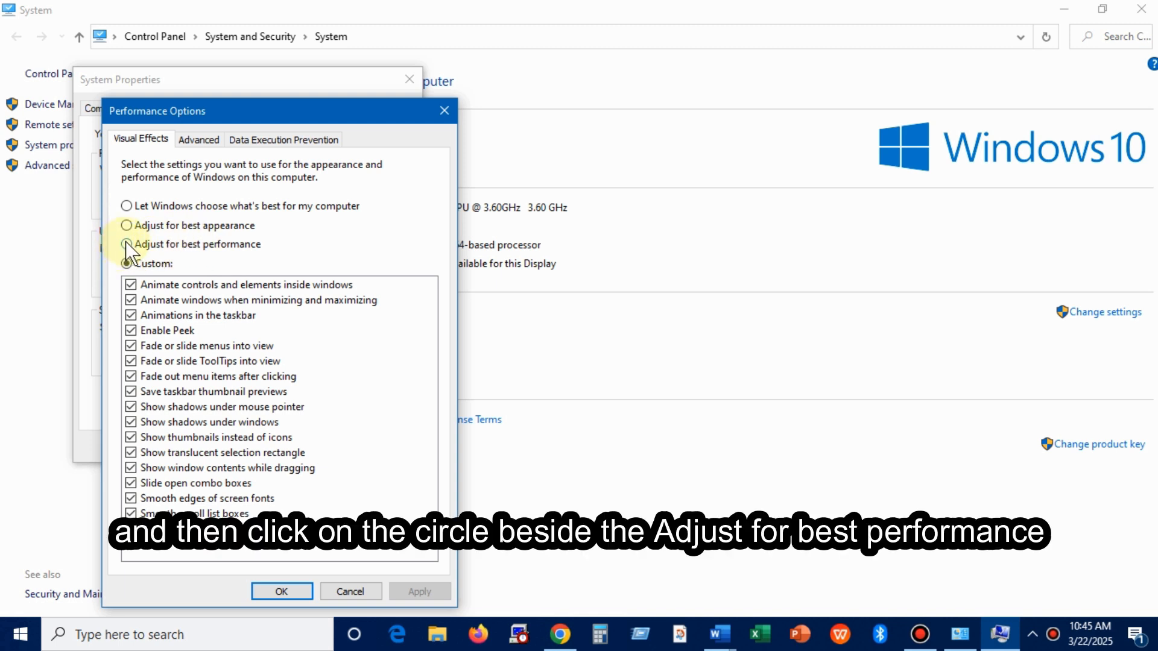
left_click(126, 245)
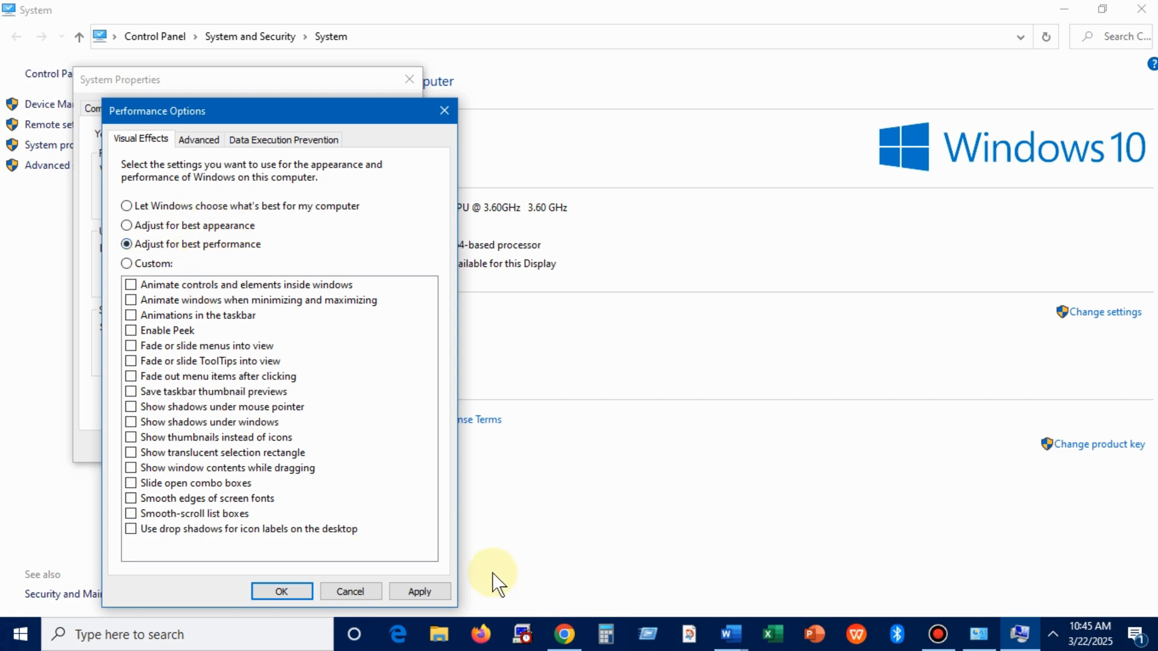
left_click(420, 591)
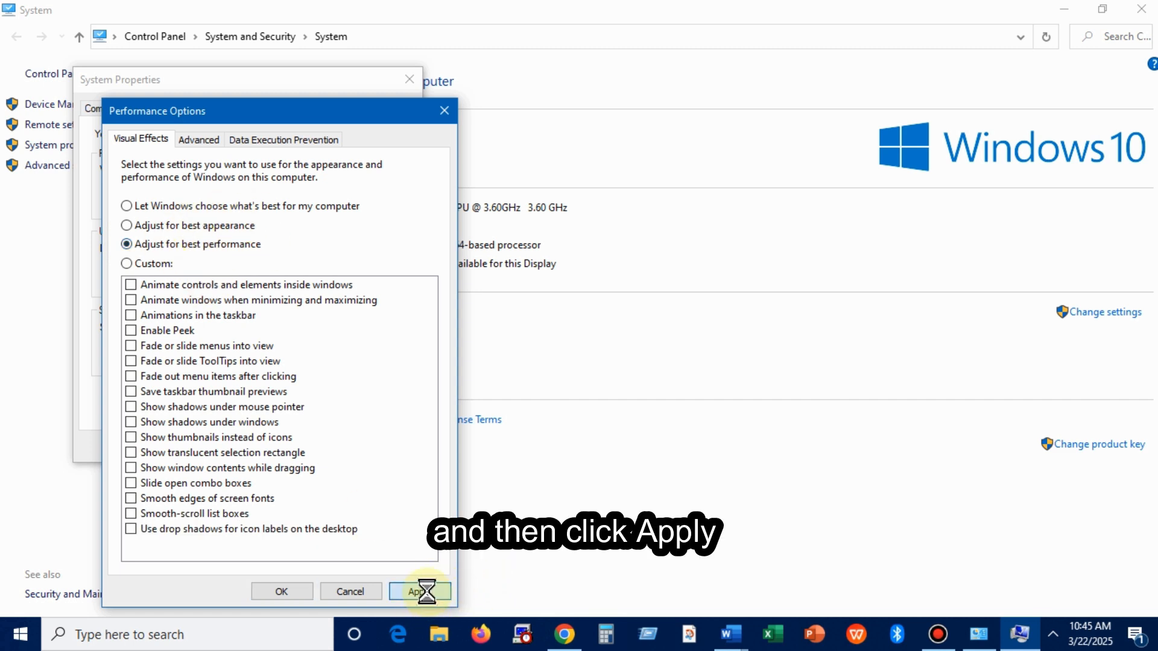
left_click(420, 591)
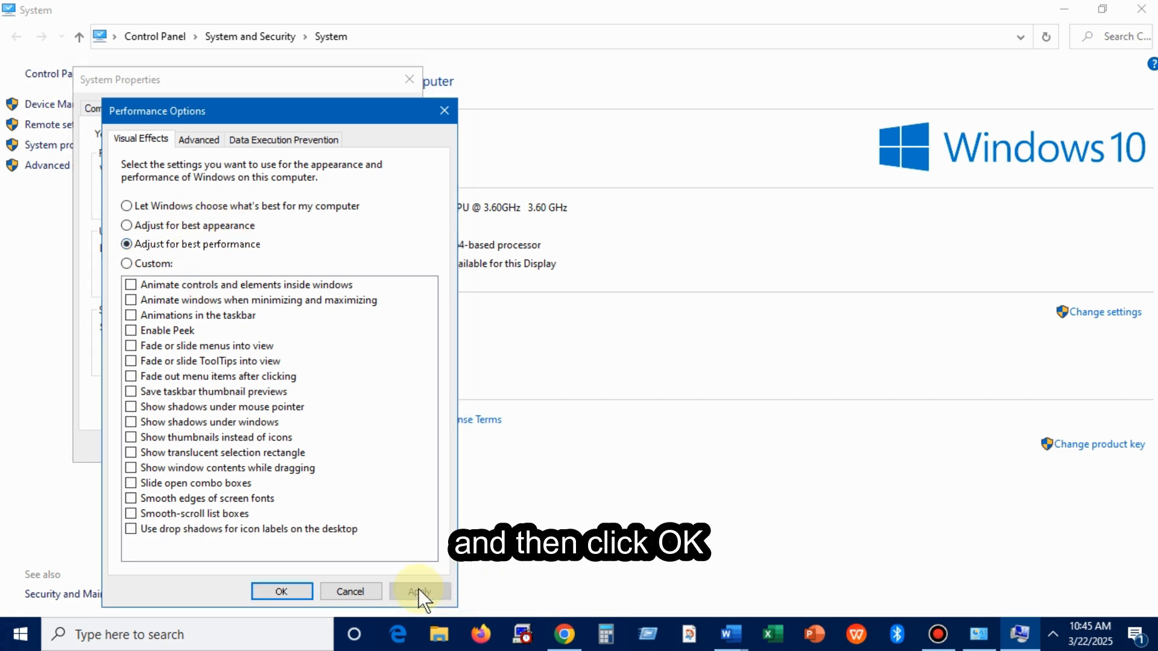
left_click(281, 592)
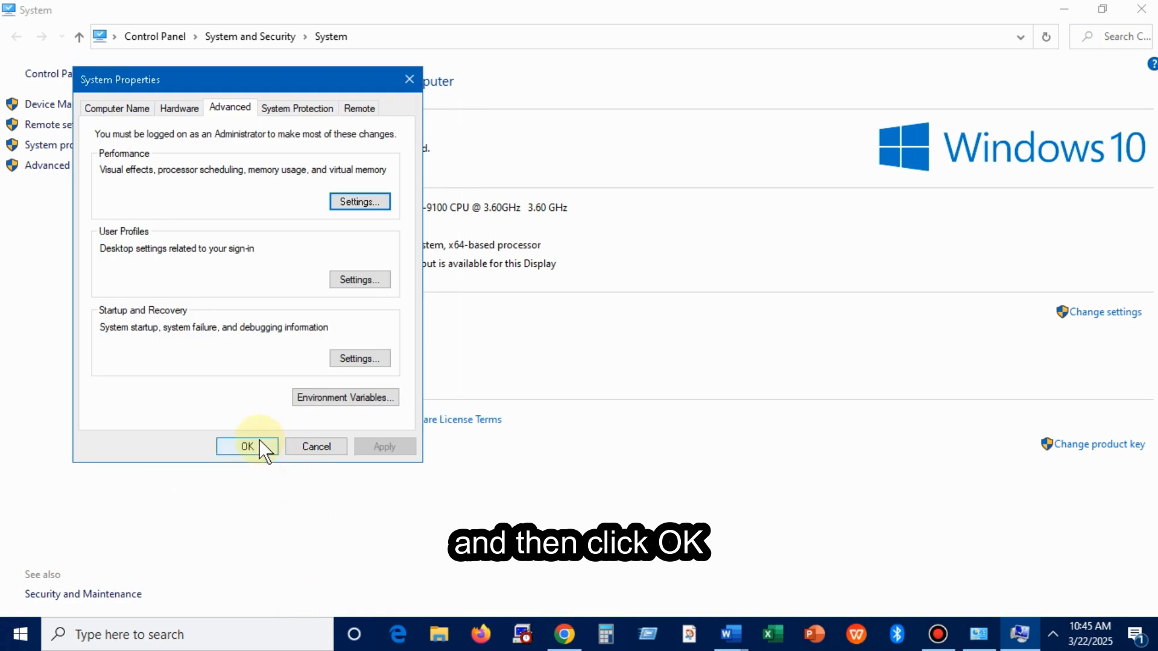
left_click(247, 446)
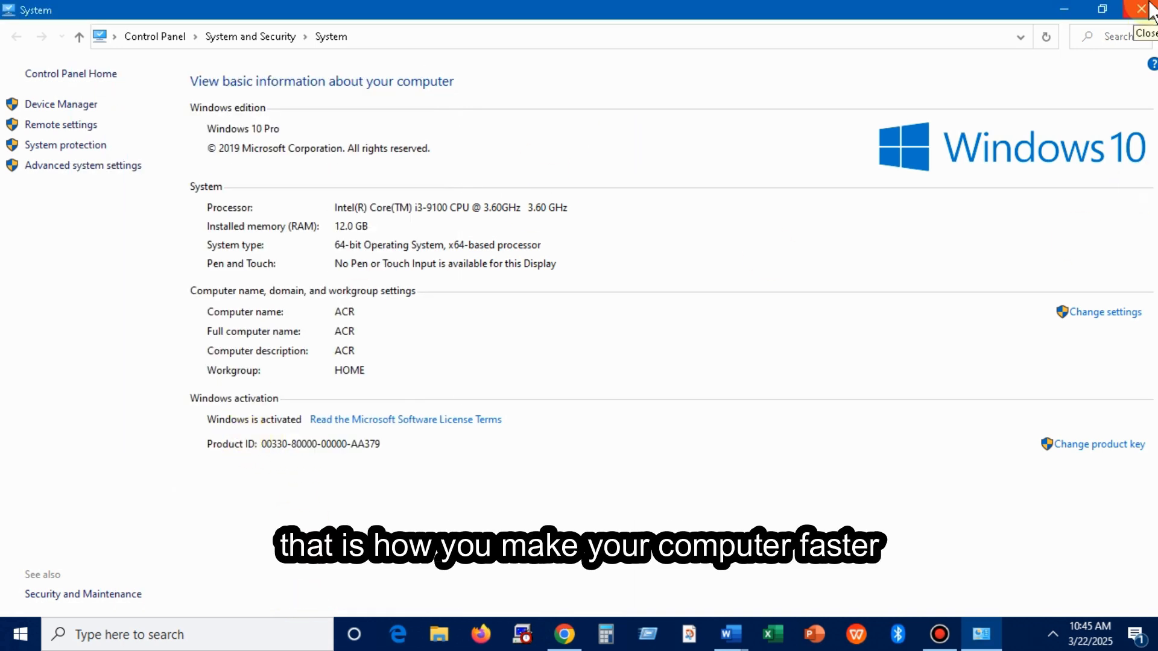
- Close the System window and launch the Run app by searching 'run' from the taskbar
left_click(1144, 10)
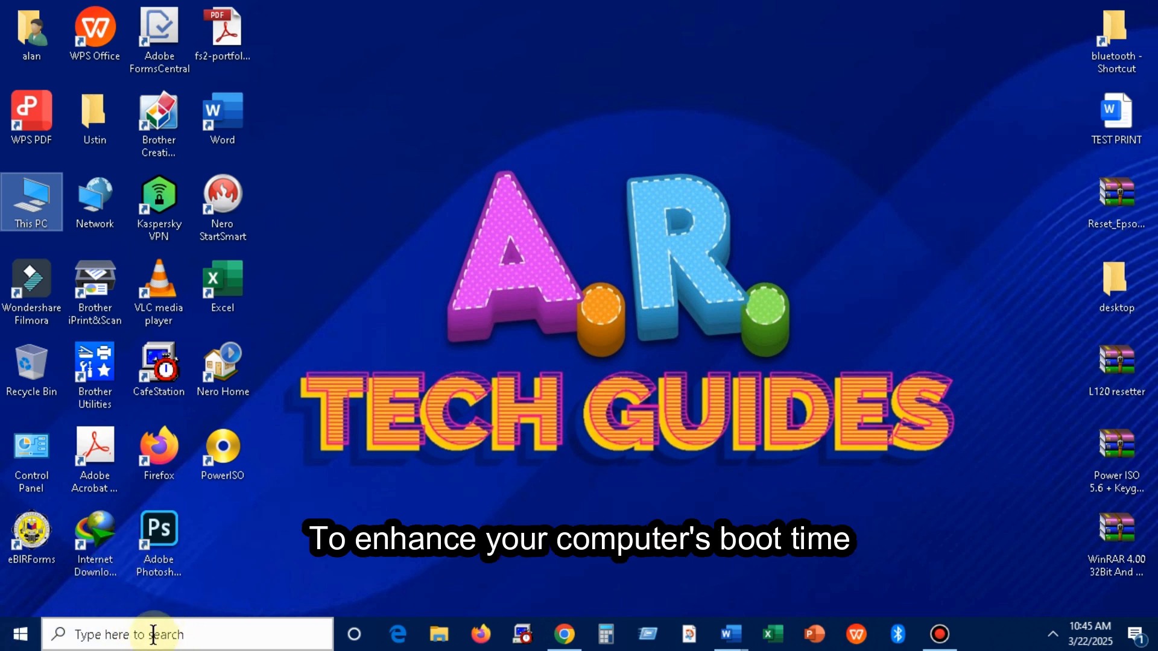
left_click(185, 633)
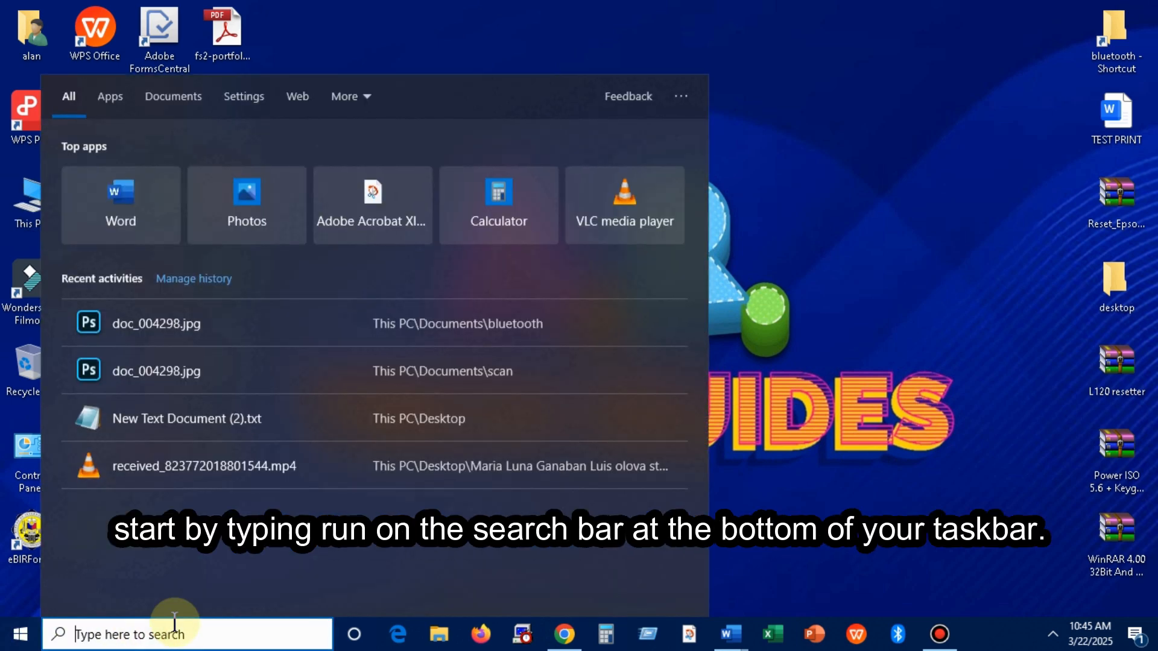
type("run")
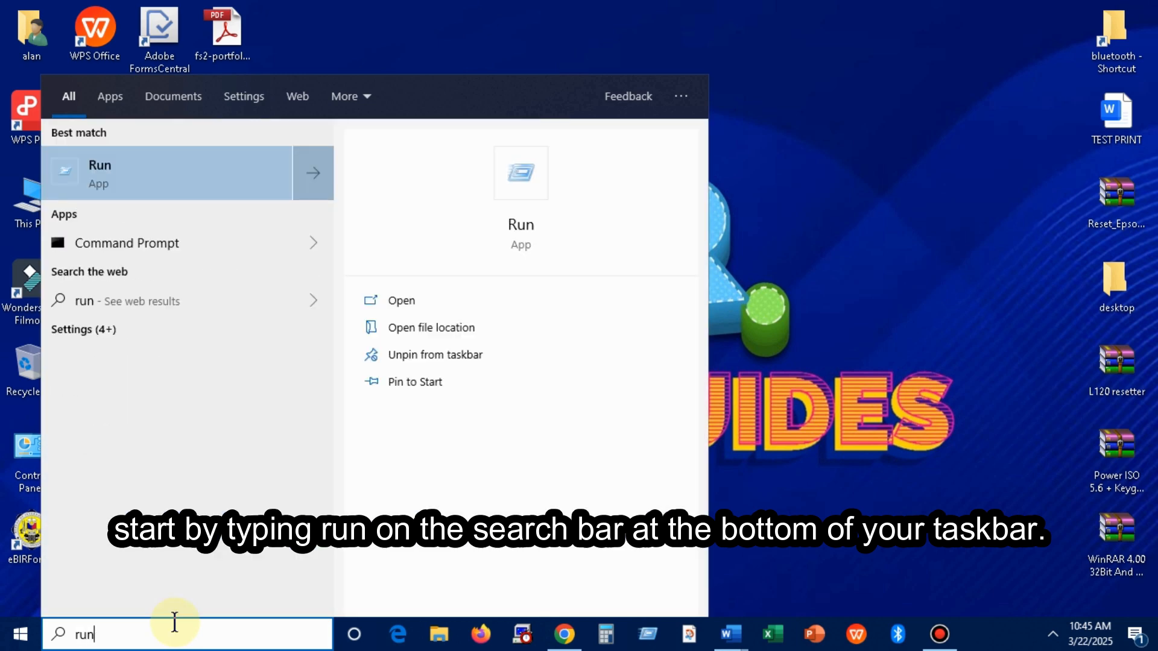
left_click(99, 172)
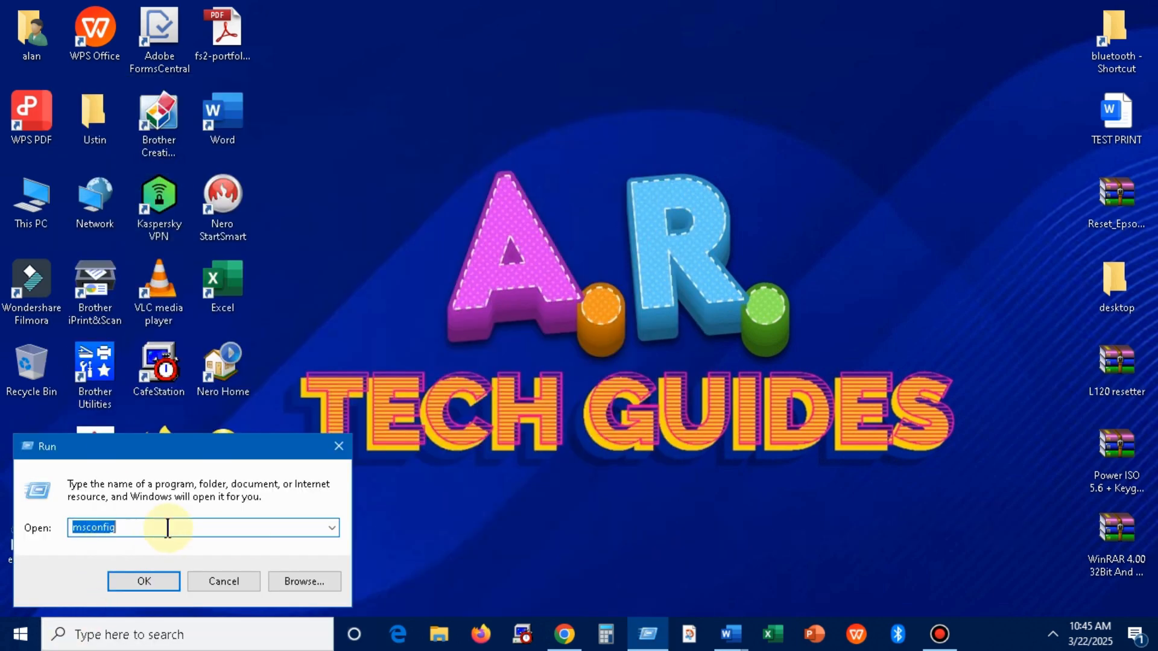
- Run msconfig, go to System Configuration's Startup settings, and bring up Task Manager's startup list
type("m")
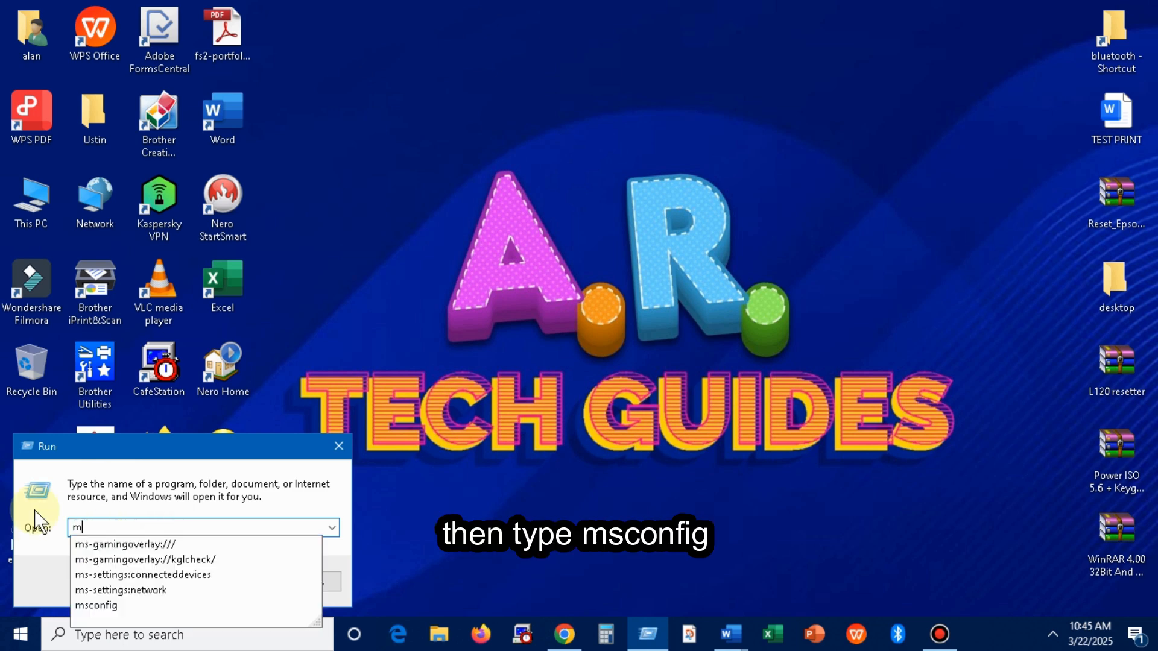
type("sconfig")
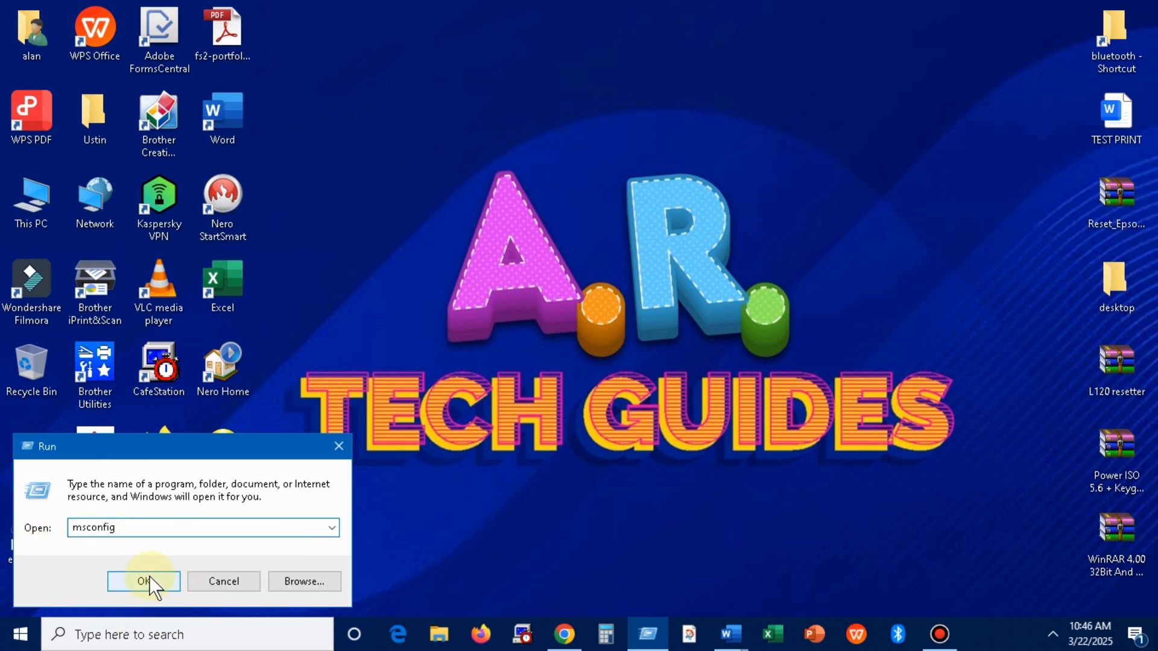
left_click(144, 582)
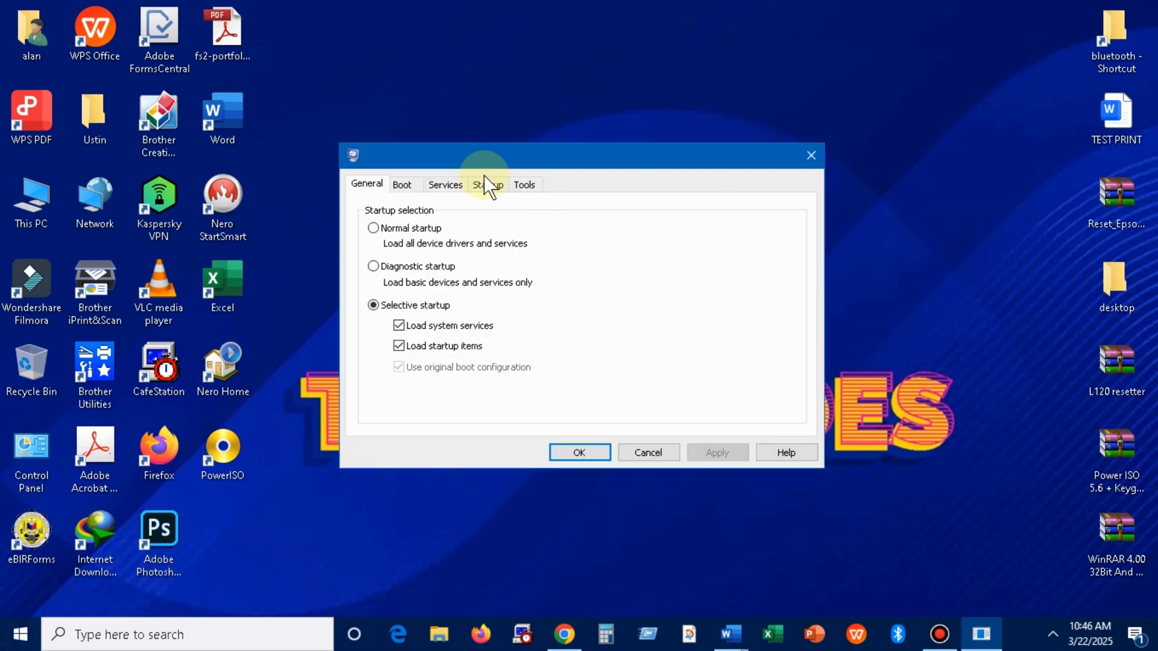
left_click(486, 185)
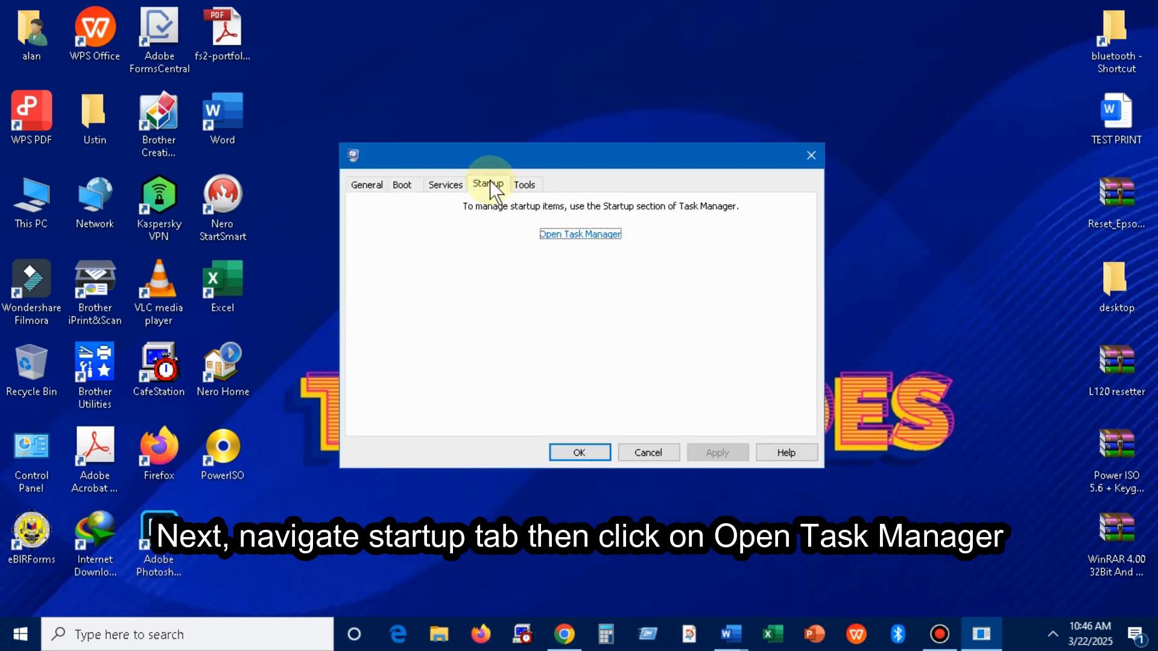
left_click(580, 234)
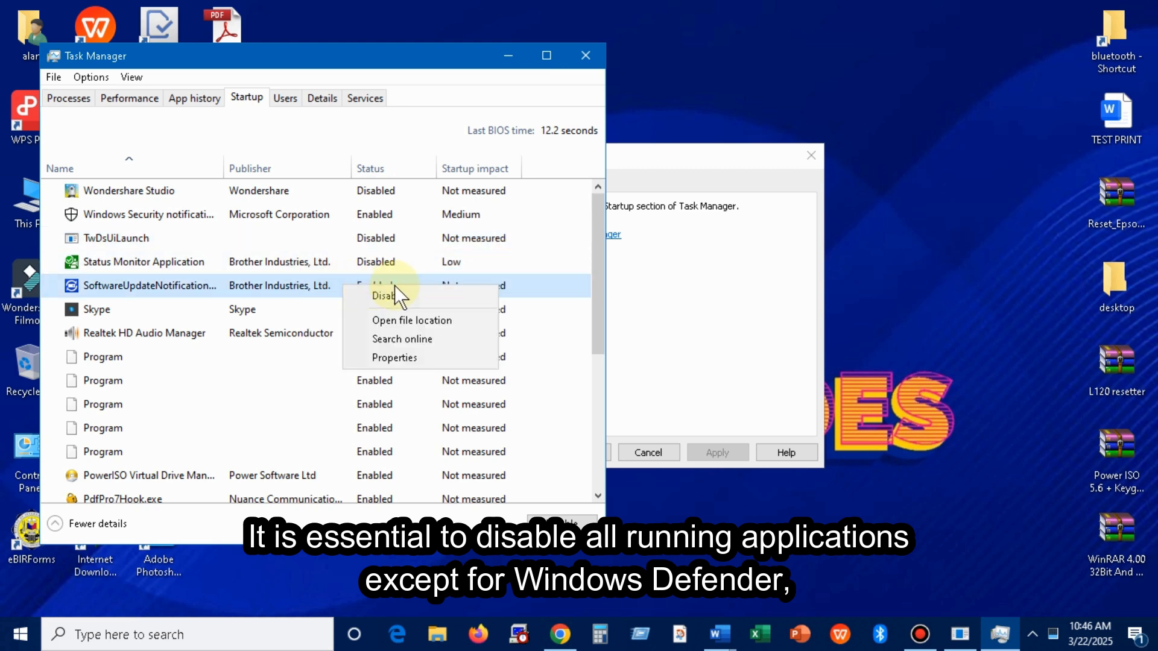
- Disable the Brother update notifier and AcroTray startup items in Task Manager
left_click(383, 296)
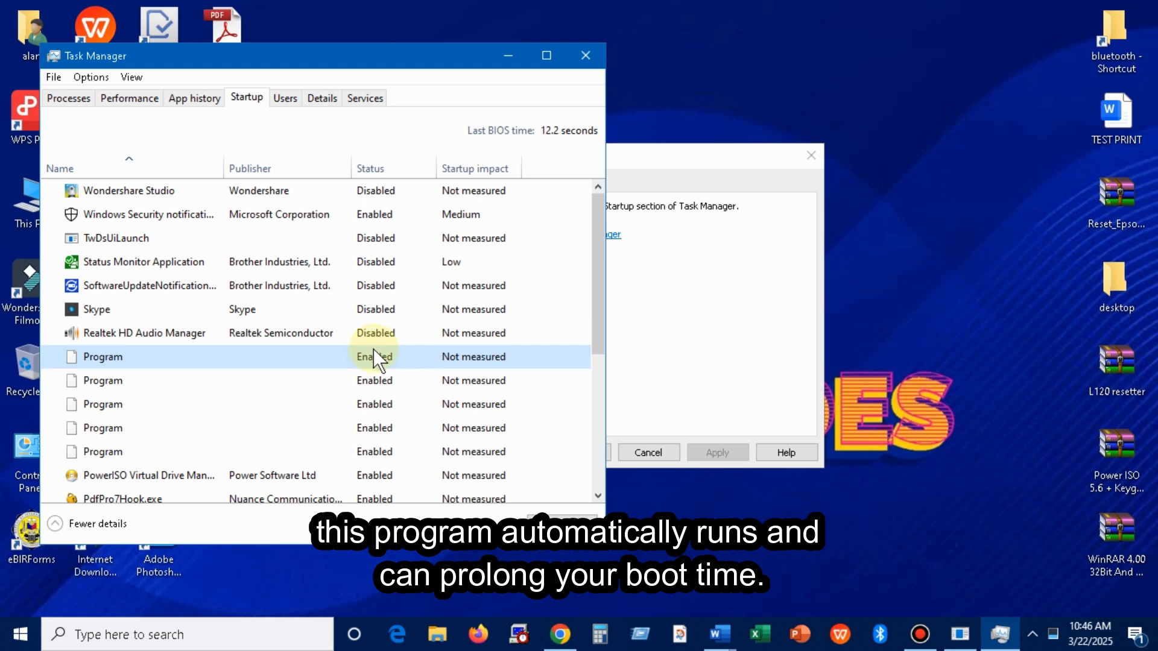
scroll("down", 3)
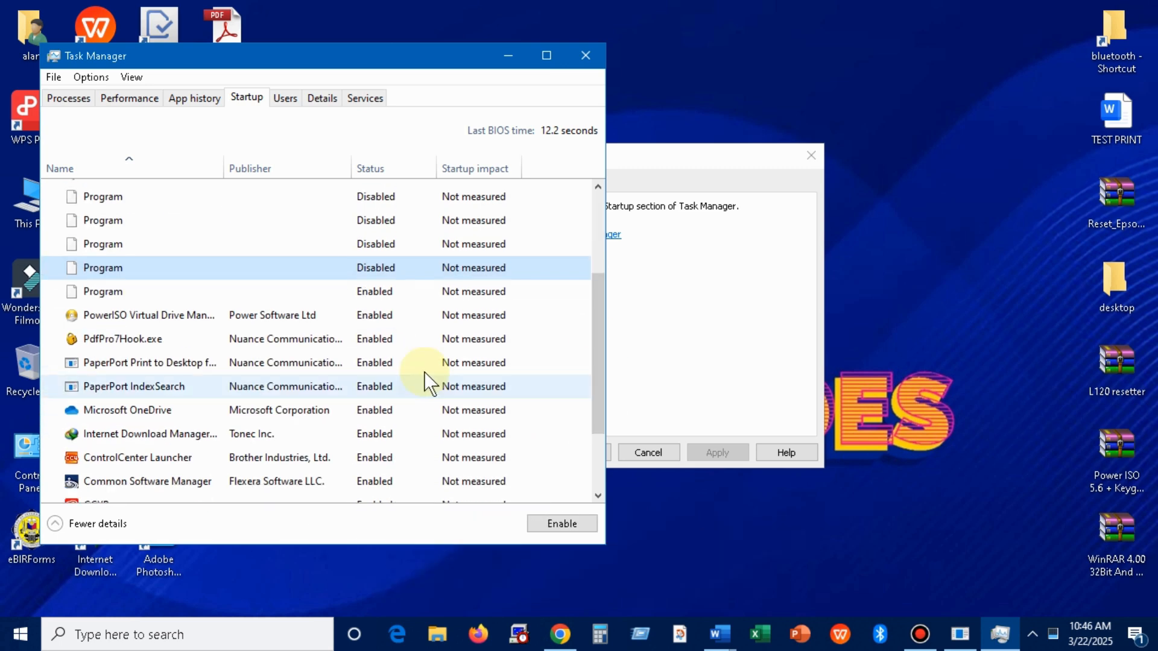
scroll("down", 3)
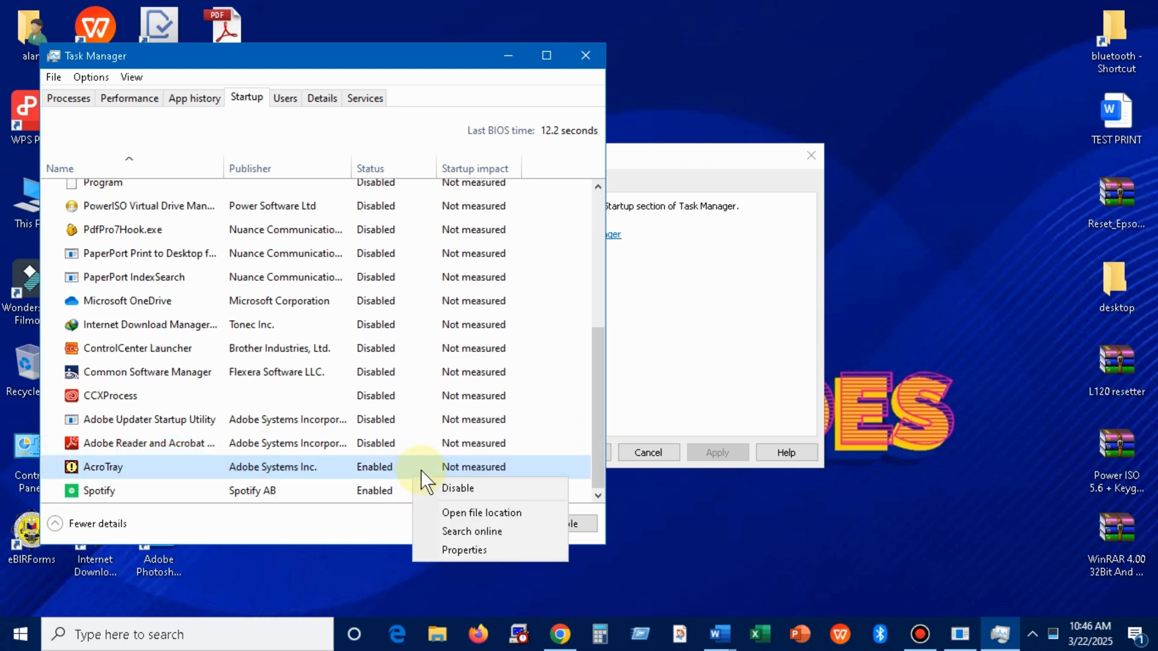
left_click(457, 488)
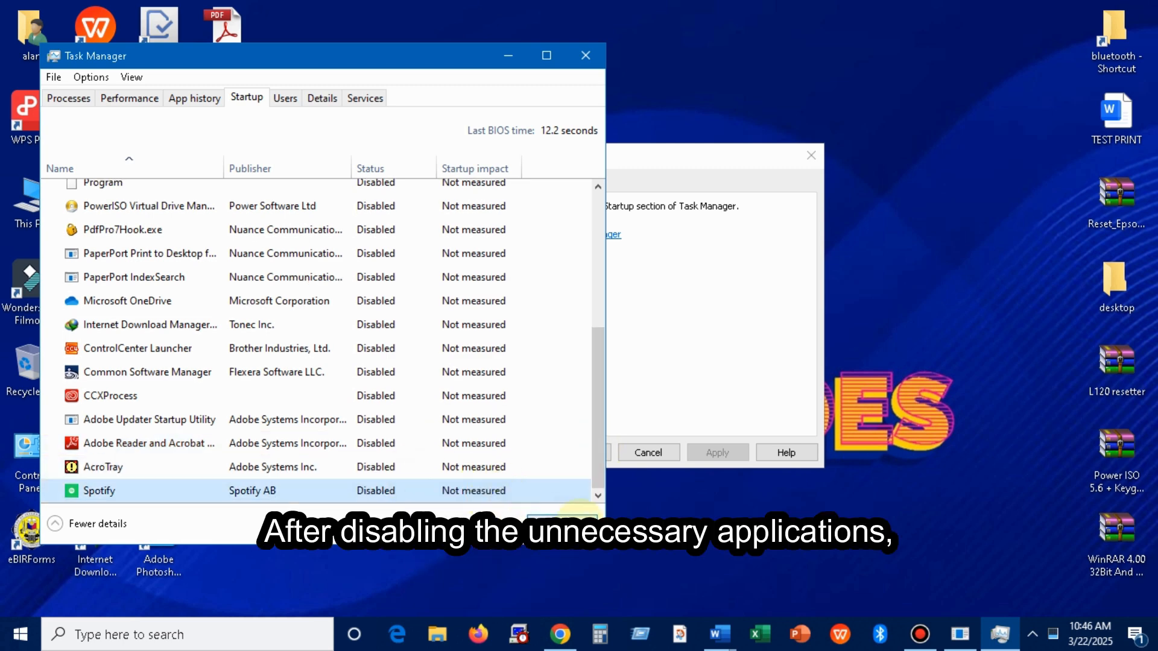
- Close Task Manager and confirm System Configuration to return to the desktop
left_click(585, 54)
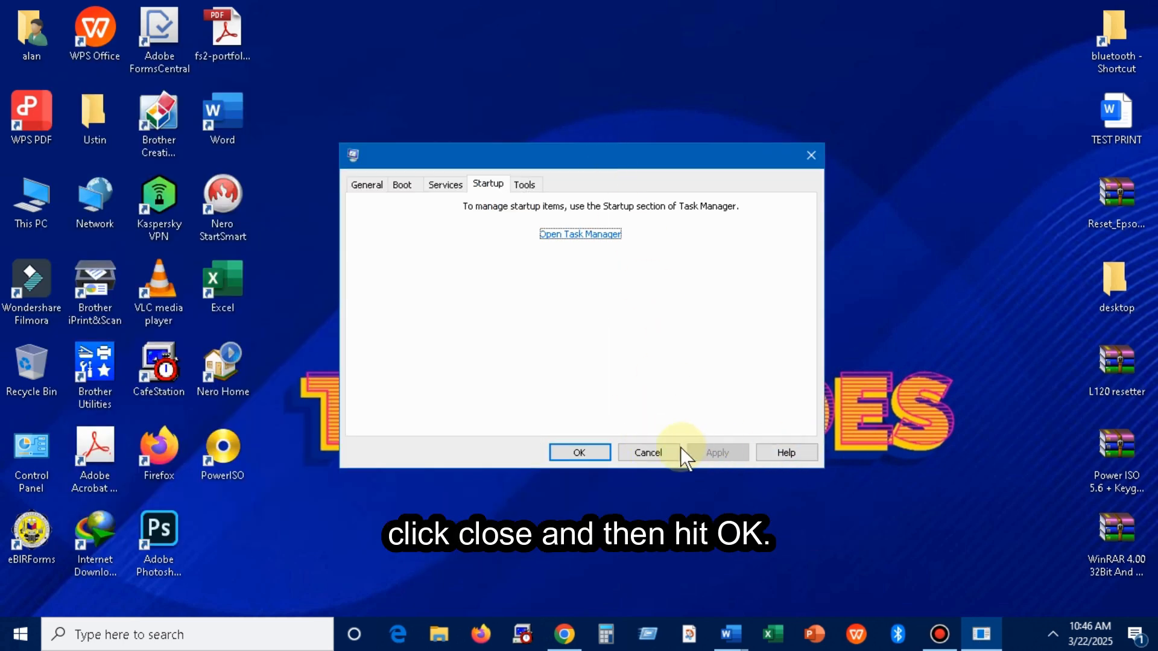
left_click(647, 453)
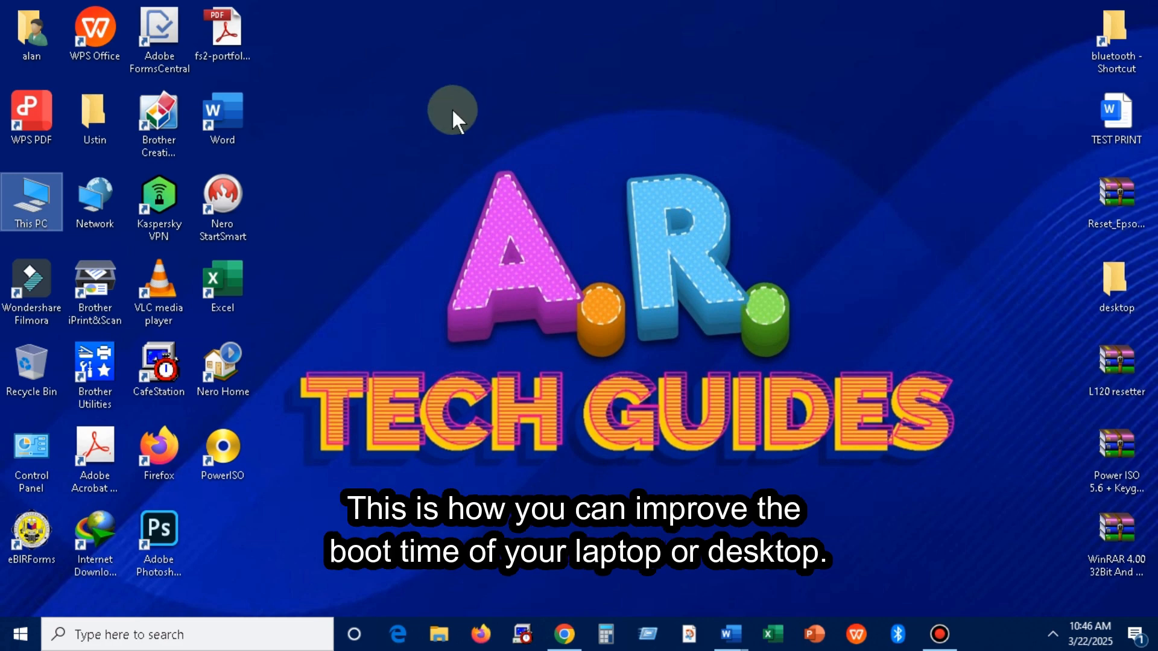